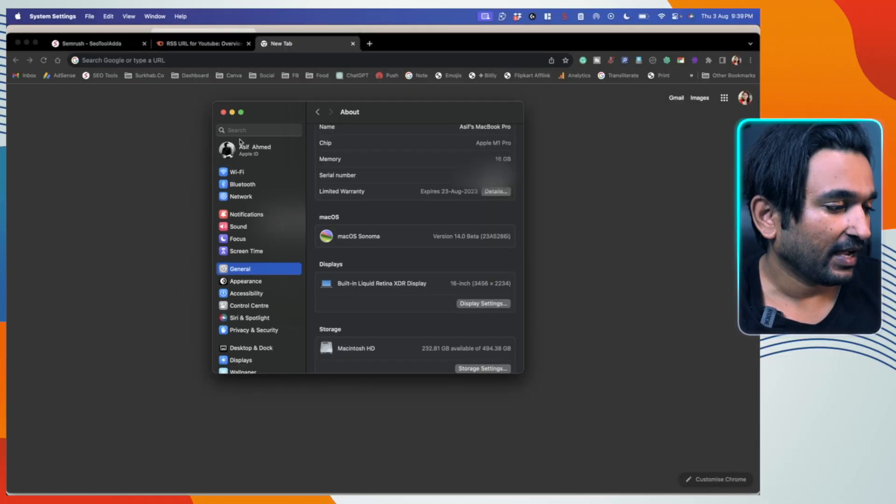
- Return from the About details to the General settings list
click(317, 112)
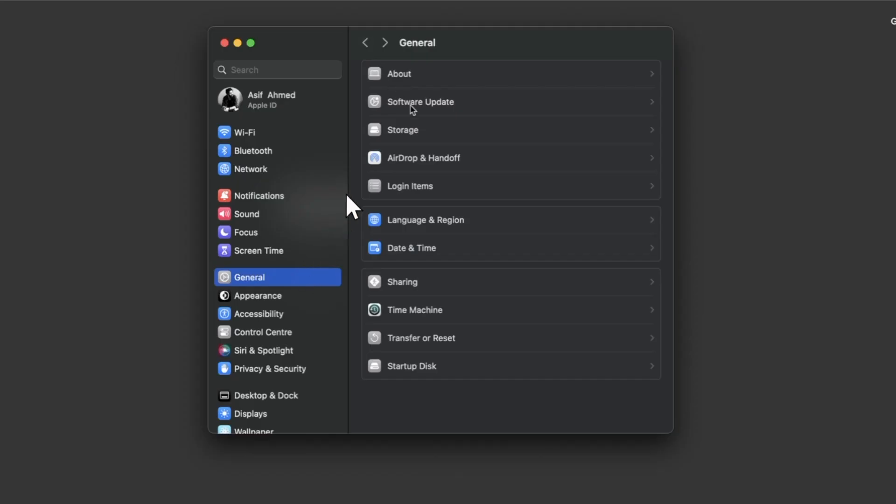
mouse_move(415, 108)
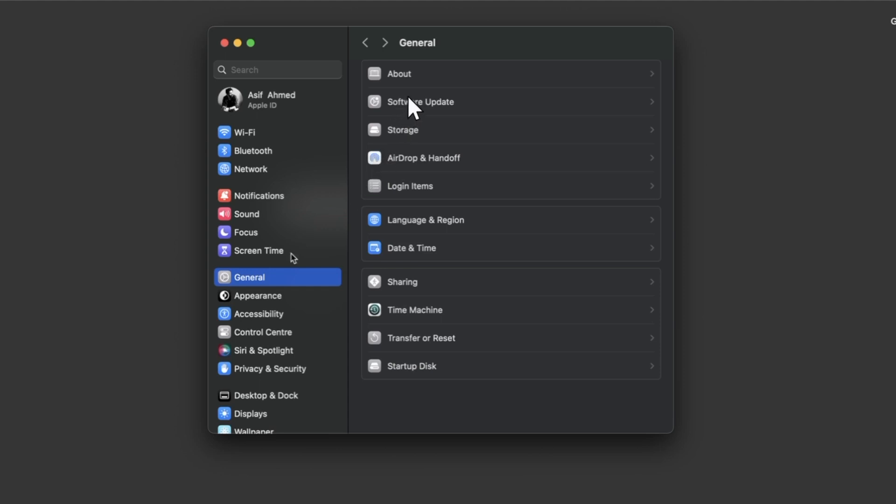
mouse_move(426, 108)
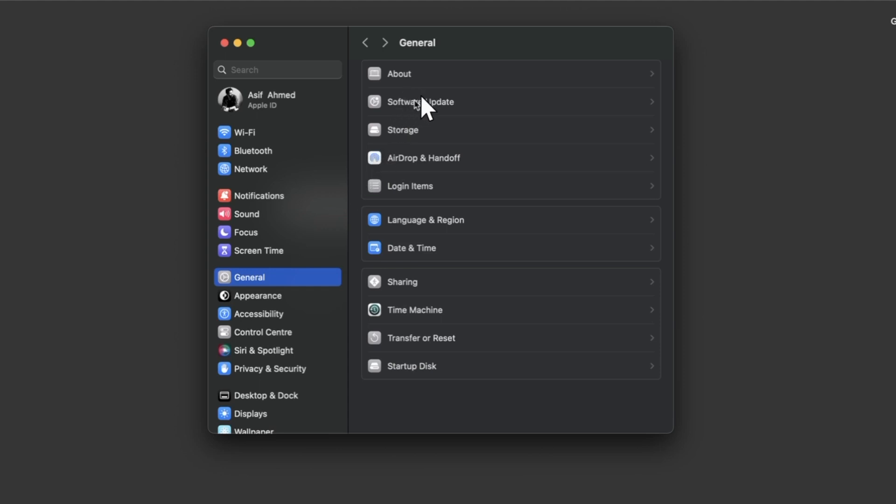
- In Software Update, keep Beta updates set to macOS Sonoma Public Beta and confirm with Done
click(420, 102)
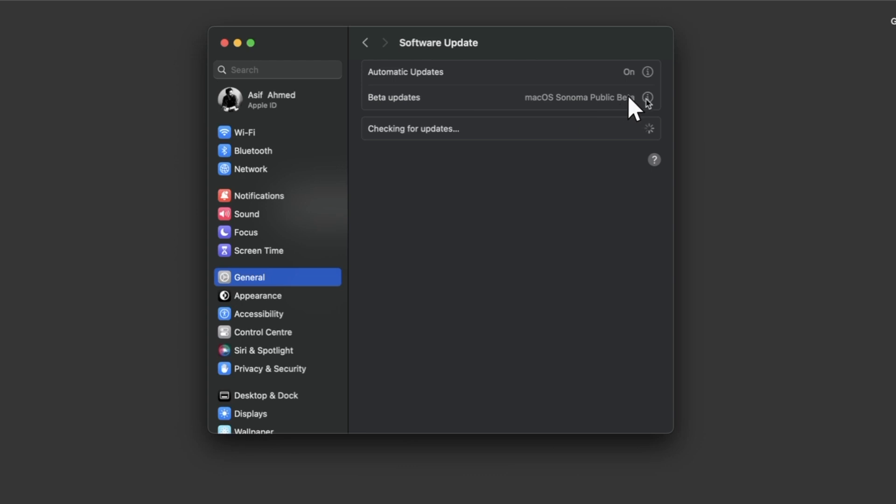
click(647, 97)
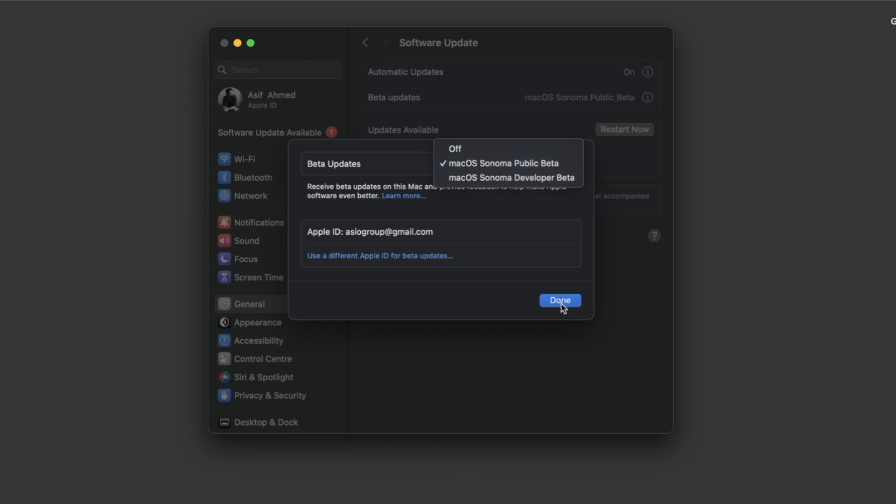
click(505, 162)
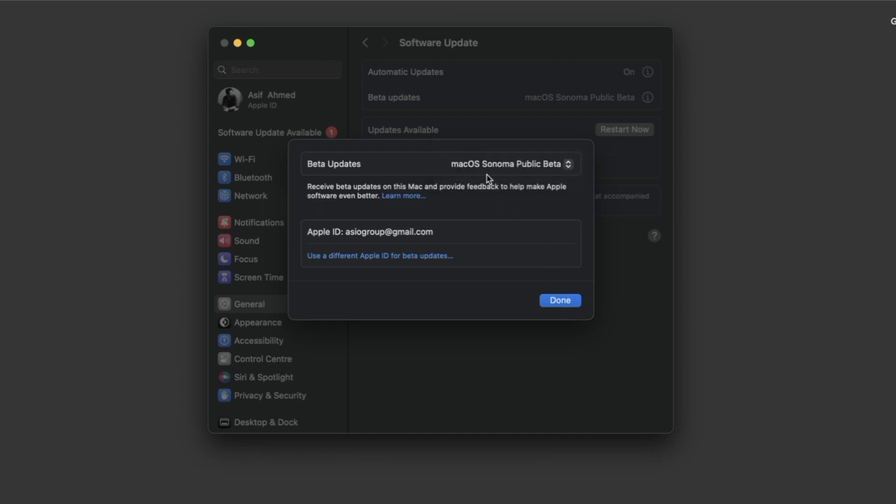
click(559, 300)
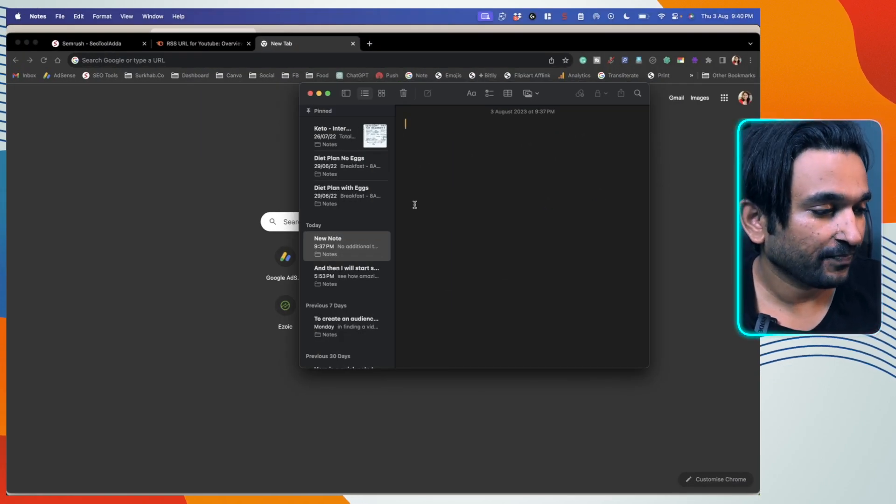
- Dictate the opening sentence about writing anything by speaking and real-time transcribing of audio
text(Now that it is turned on)
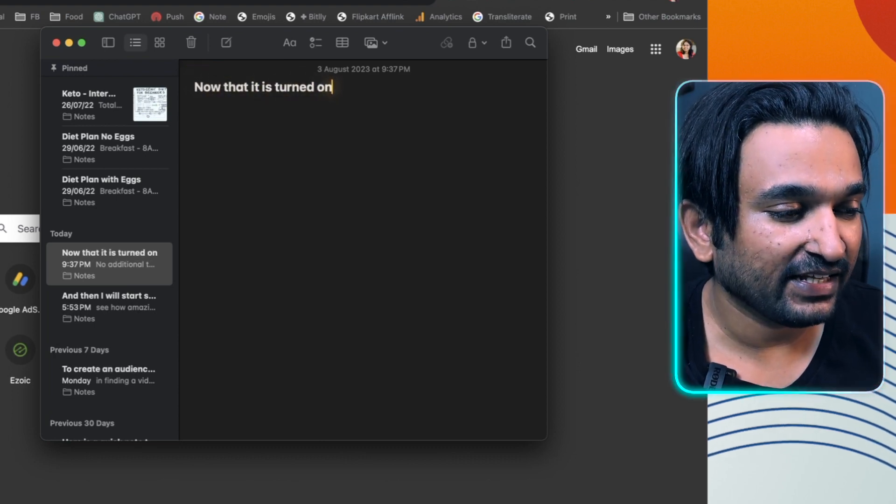
text(, I can write anything by speaking into the microphone and)
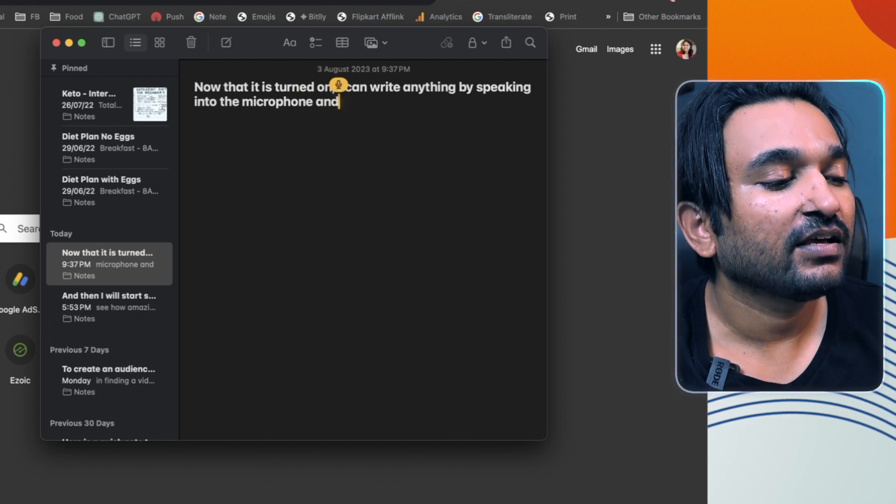
text(it doesn't amazing. Amazing job)
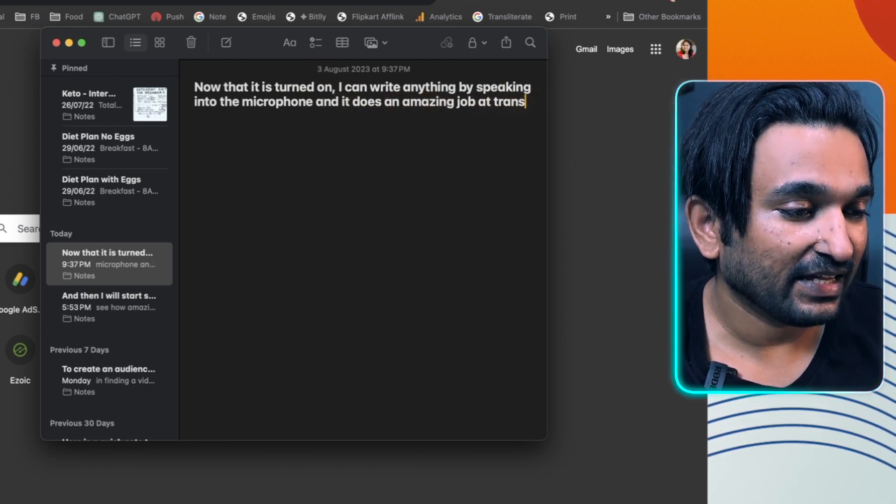
text(cribing my audio in real time.)
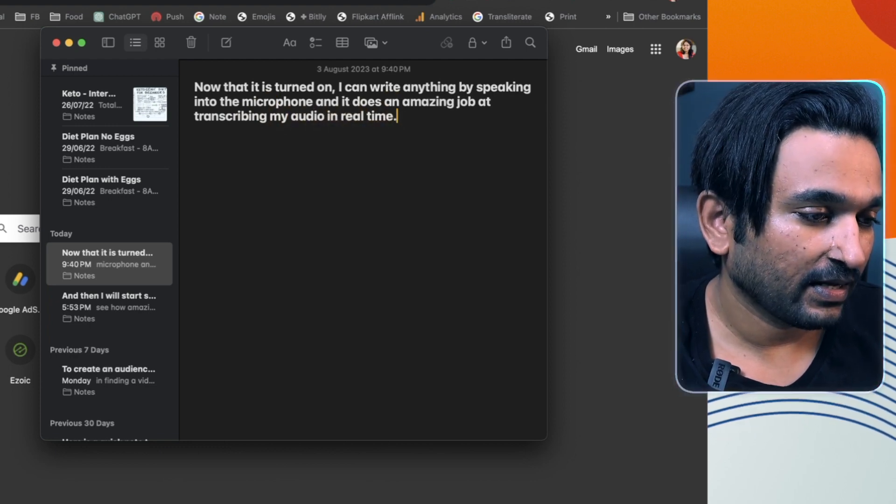
text(And you can see that I can also use my keyboard along with the)
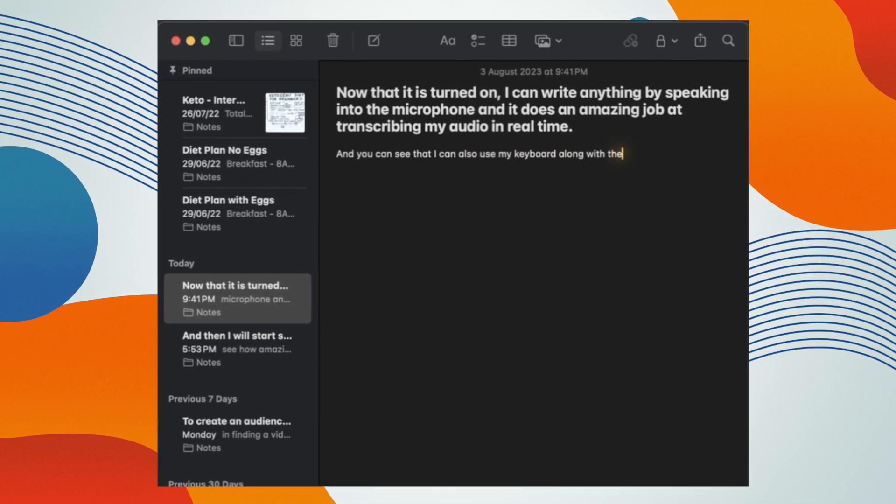
- Dictate the second paragraph about talking into the microphone instead of writing things down
text(dictation app which opens a lot of possibilities to use)
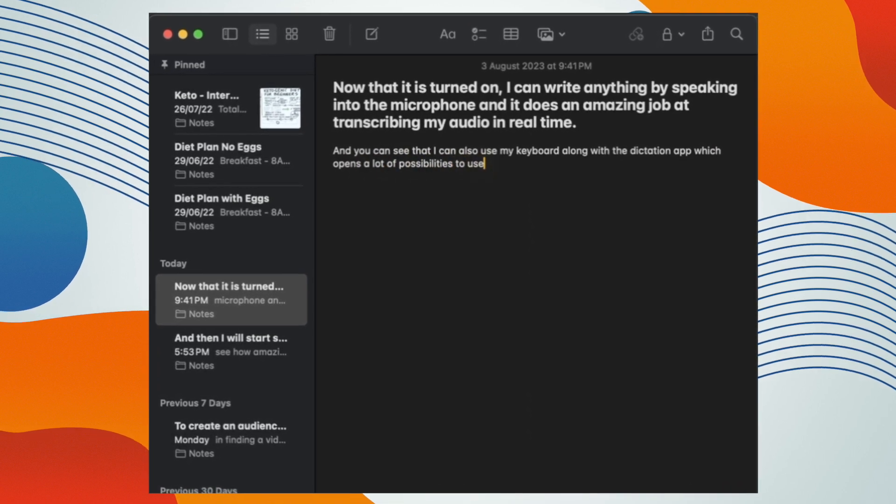
text(this dictation in different scenarios like this one if)
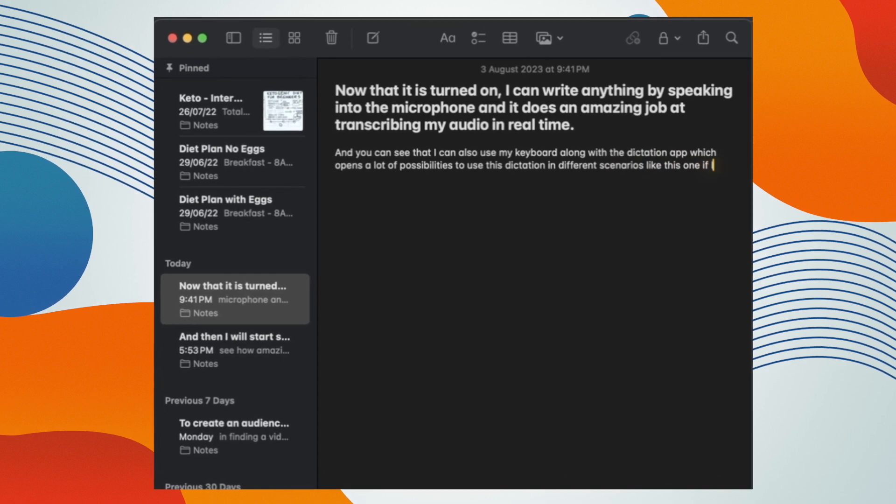
text(have to write down something instead of writing on keyboard,)
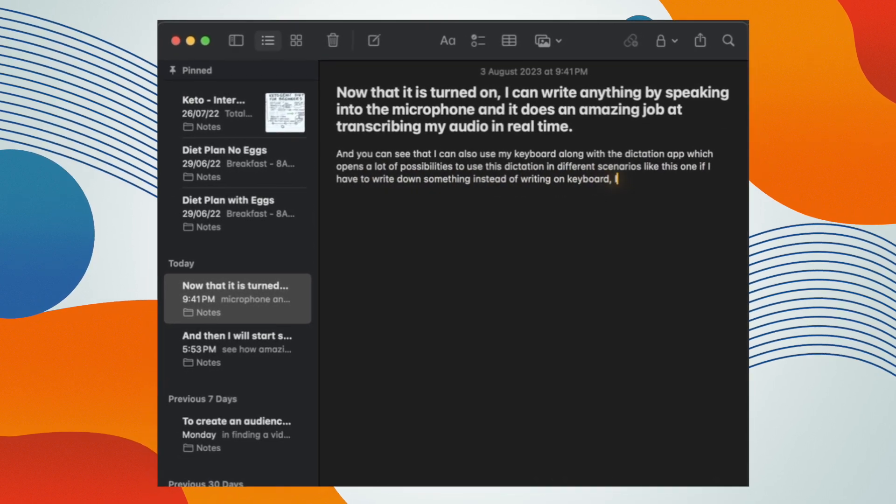
text(I can talk into the microphone and it)
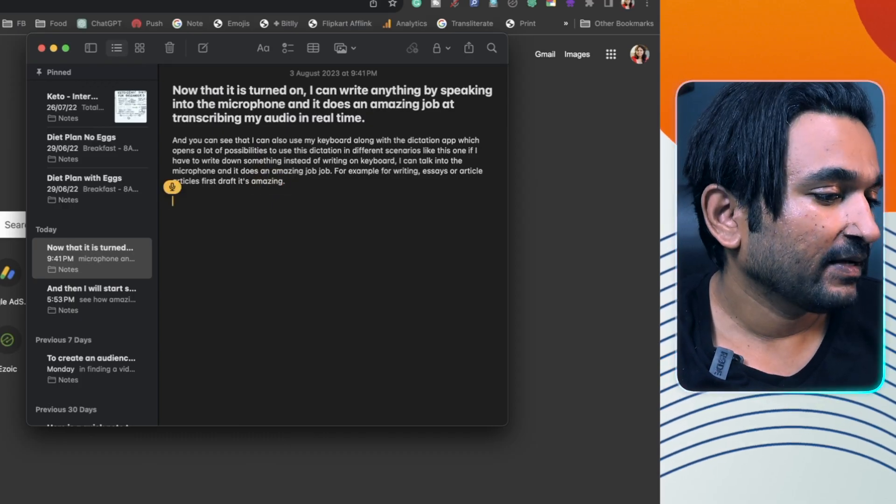
- Dictate the paragraph about noting down anything without typing on your laptop, starting 'This is also good'
text(So this is one of the)
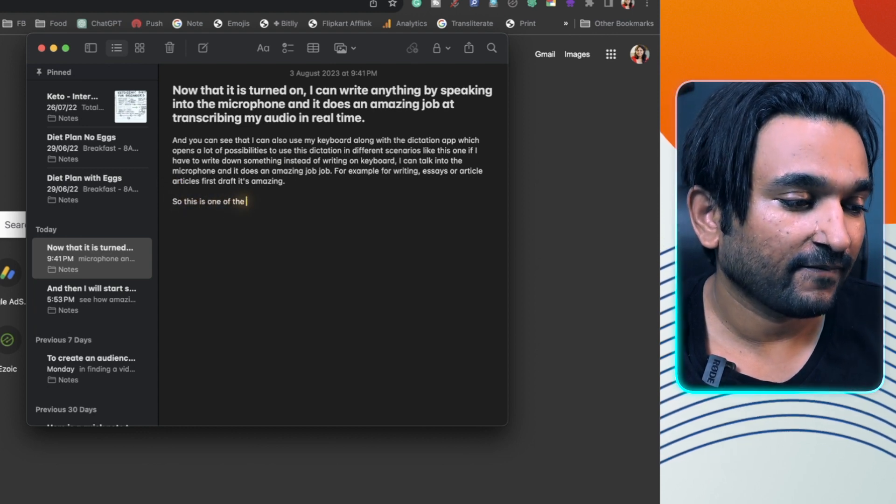
text(use cases where you can)
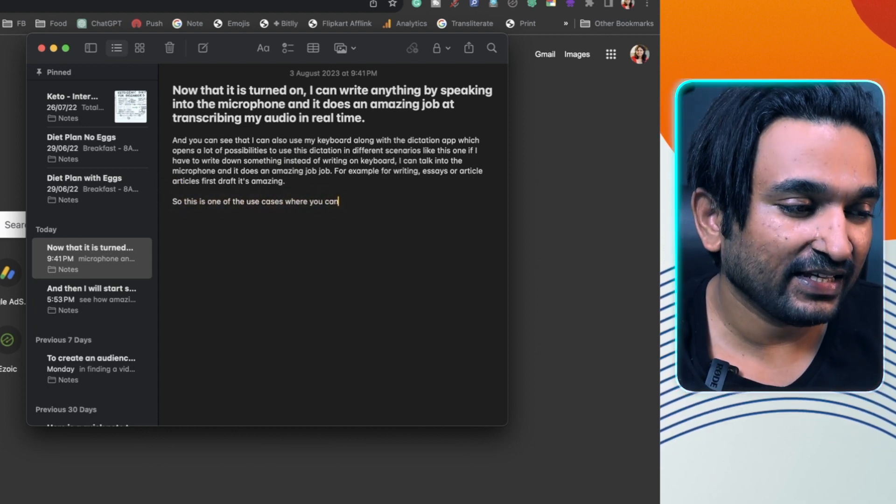
text(note down anything that you want without actually typing on)
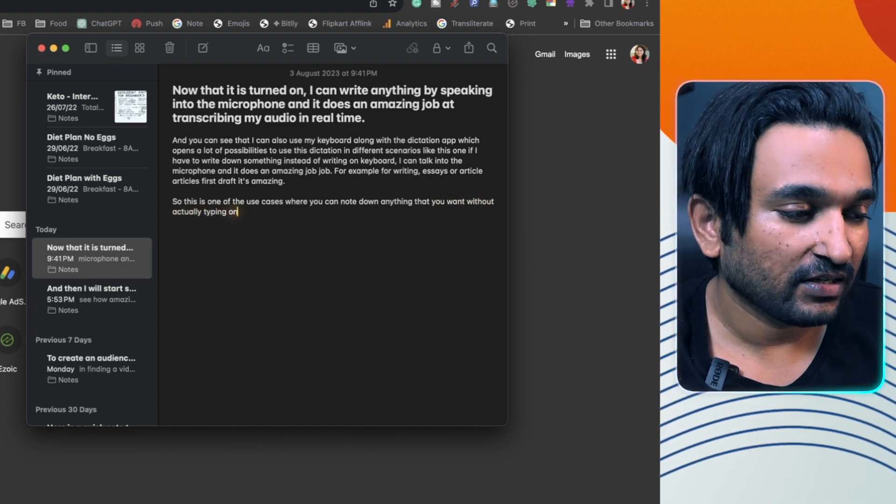
text(your laptop.)
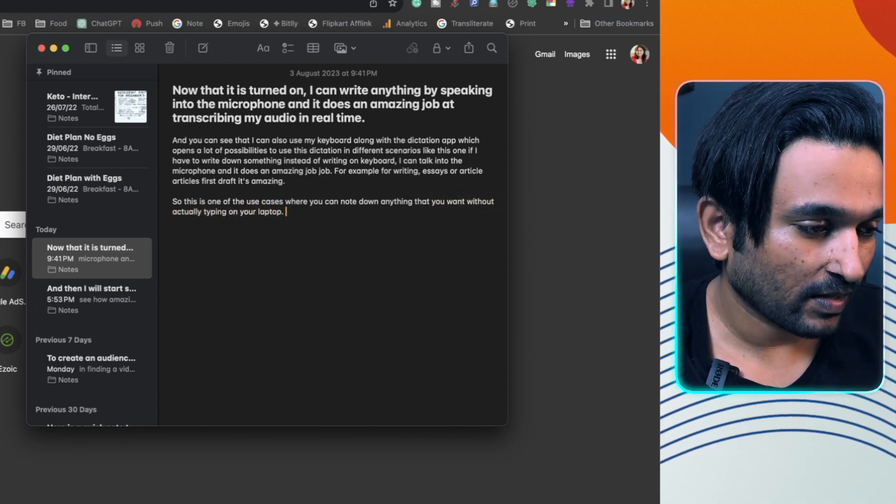
text(This is also good for one particular particular thing that)
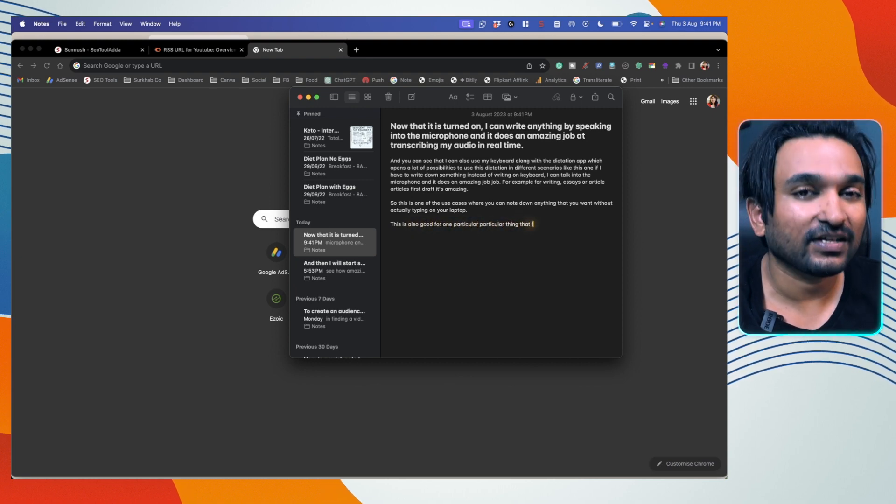
- Dictate being dyslexic and struggling with complex words such as pneumonia or Czechoslovakia
text(like because I'm dyslexic and I have issues with spellings spellings of comp)
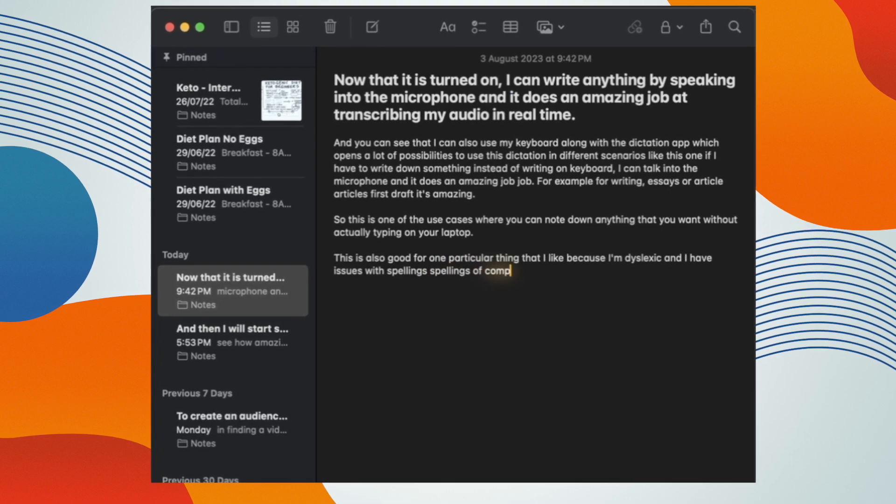
text(lex words.)
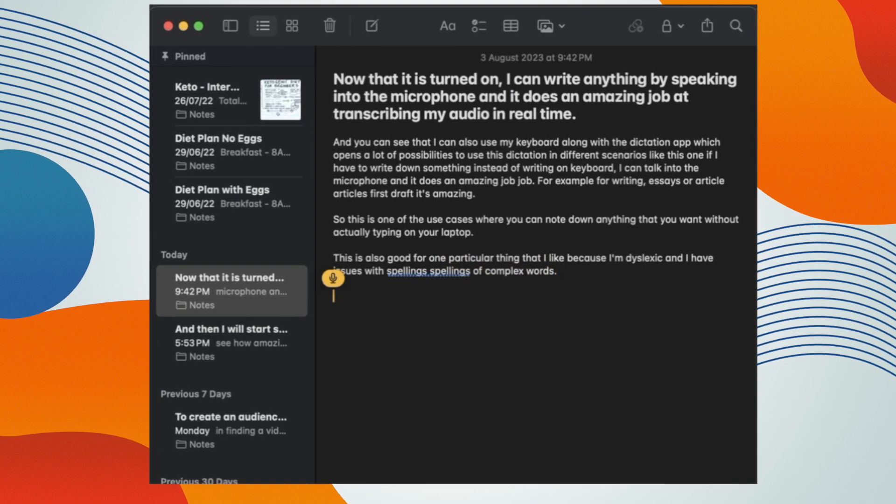
text(Such as pneumonia)
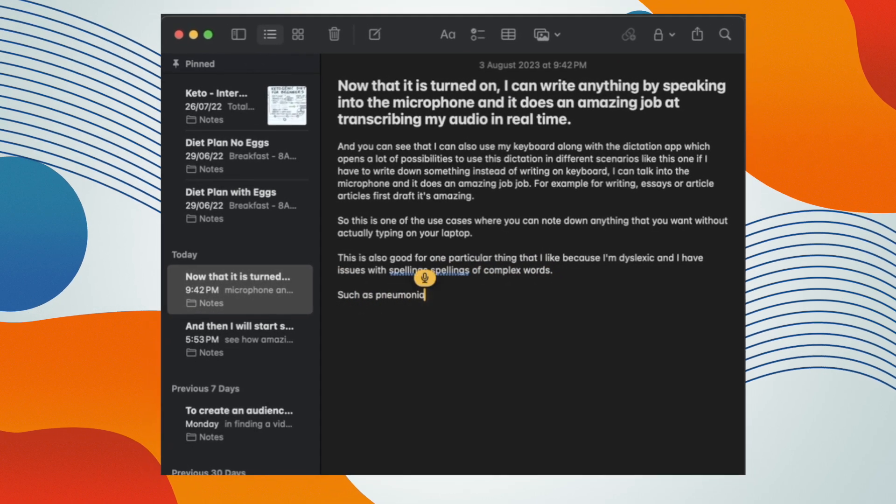
text(, or CO)
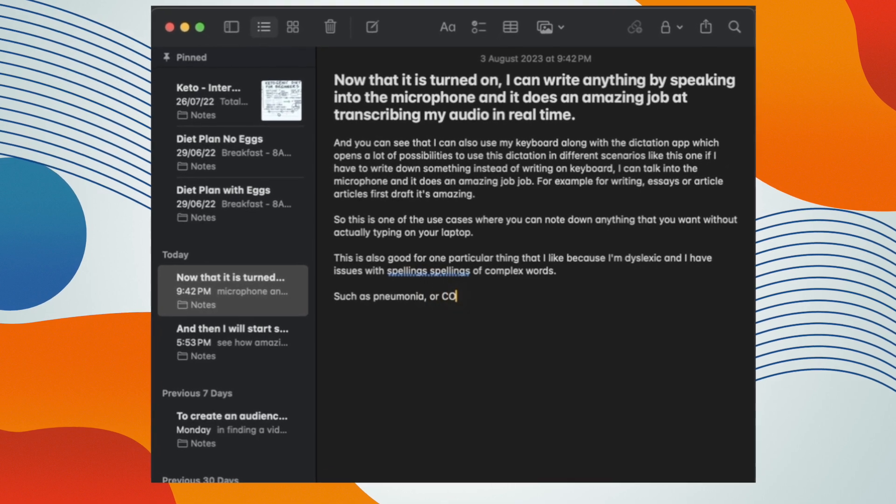
text(zechoslovakia or maybe leukaemia these are the words)
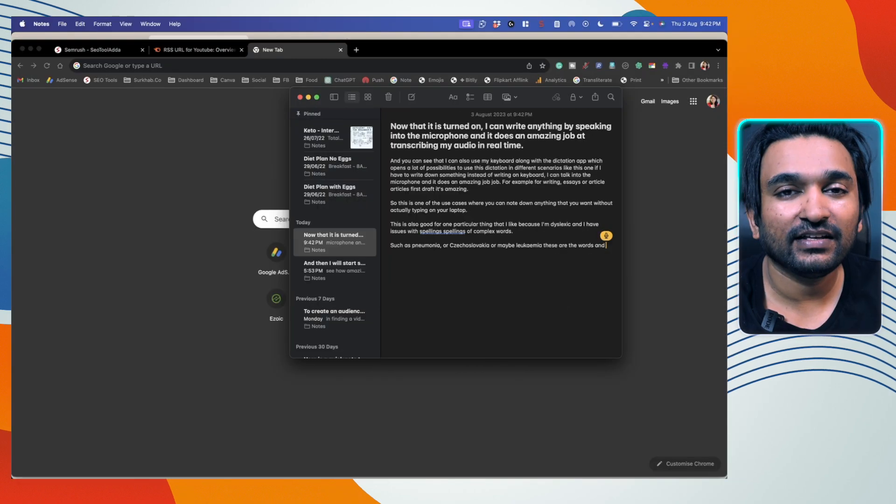
- Dictate that the dictation feature makes it easy to write such words without learning them
text(and there are many other words)
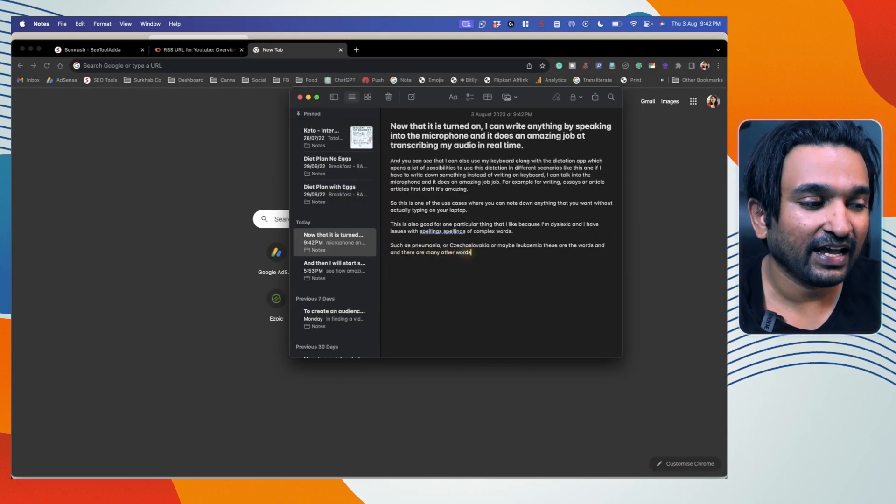
text(I have issues with so)
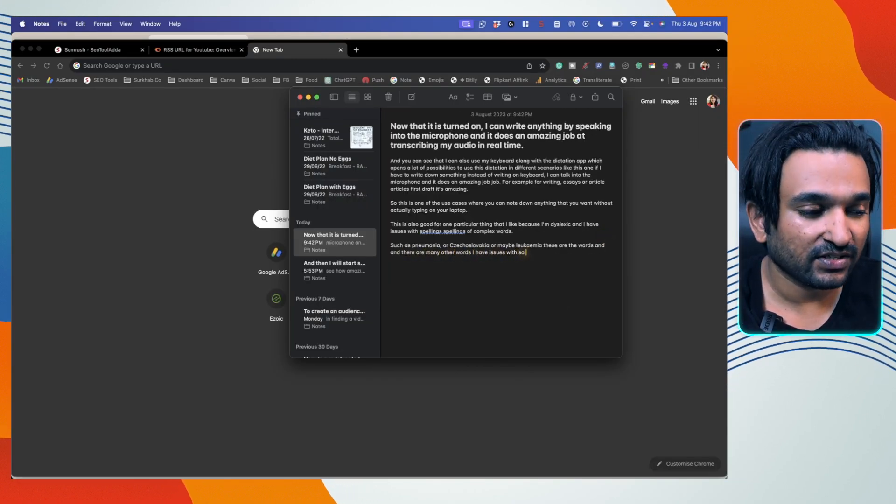
text(with the dictation feature it's easy for me to write)
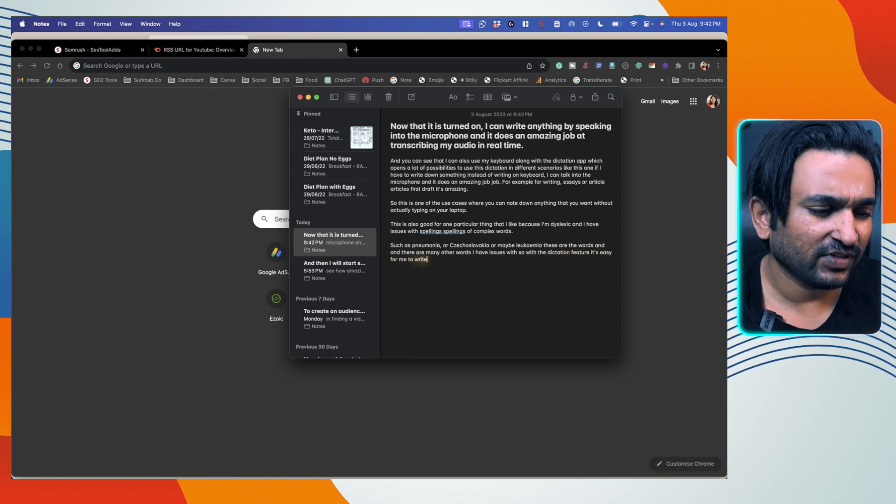
text(anything without actually having to learn)
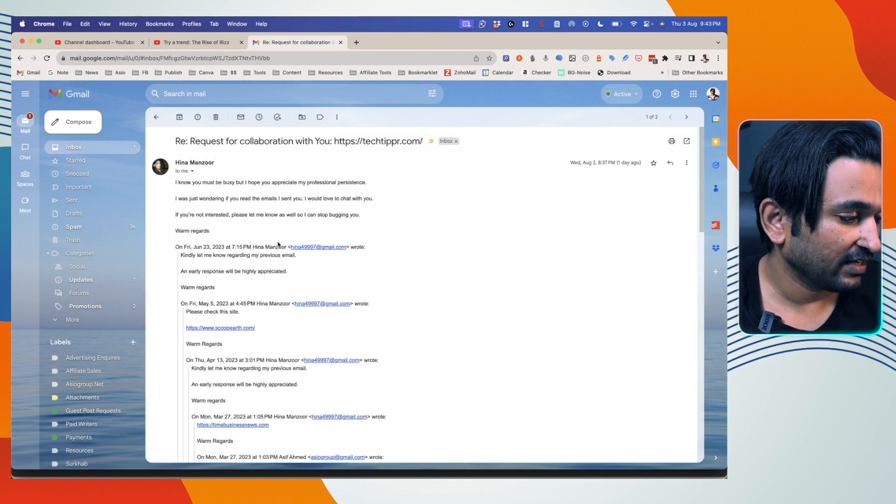
- Start a reply to the collaboration email and focus its message body
scroll(down, 3)
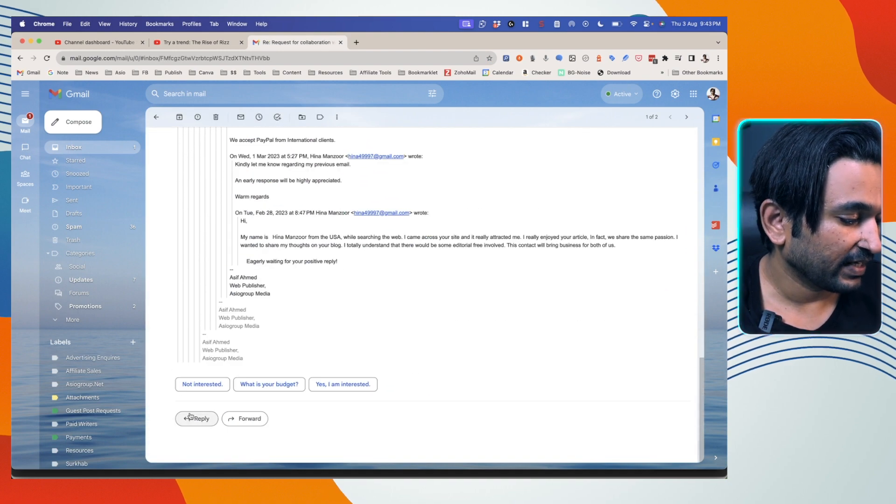
click(197, 418)
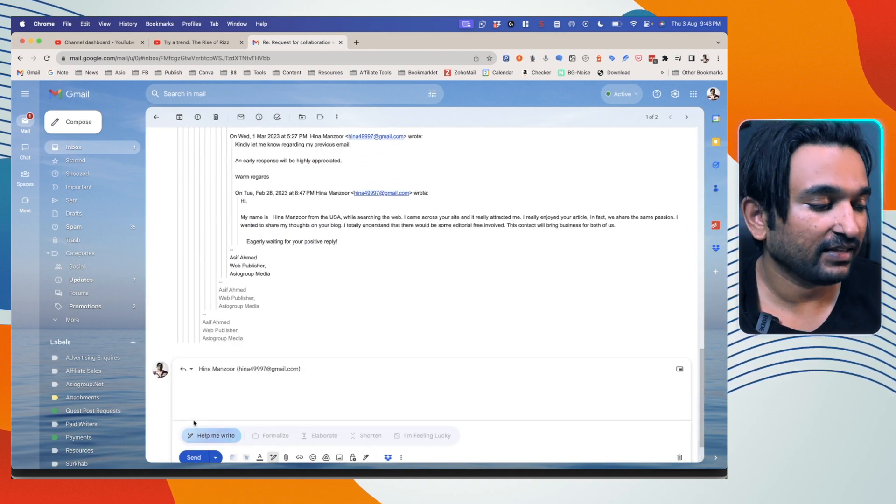
click(401, 389)
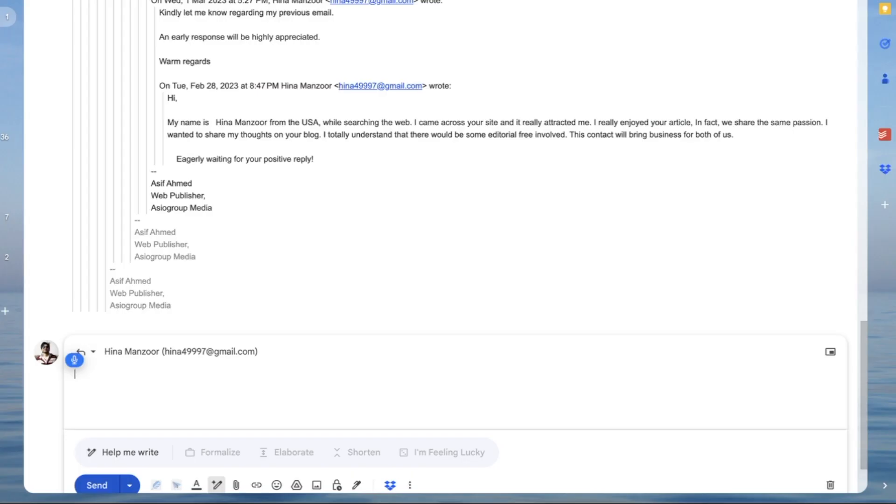
- Dictate thanks for the email and a request for two days to review the proposal
text(Hey, thanks for)
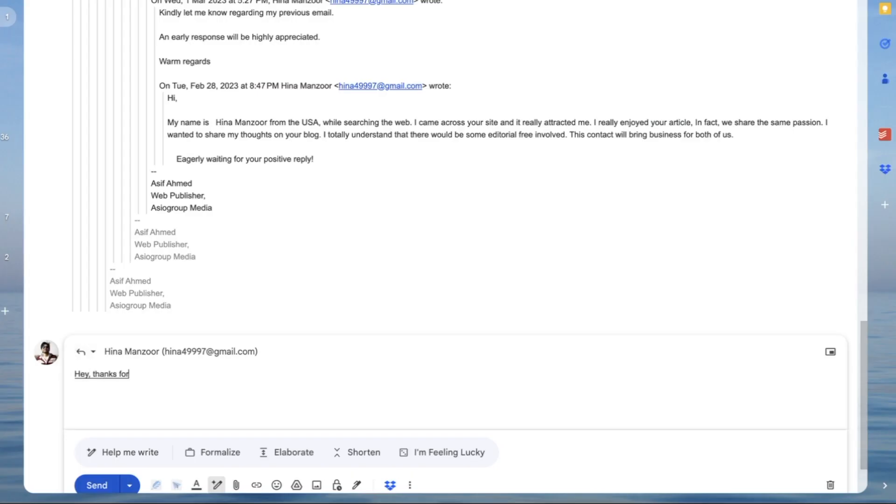
text(your email.)
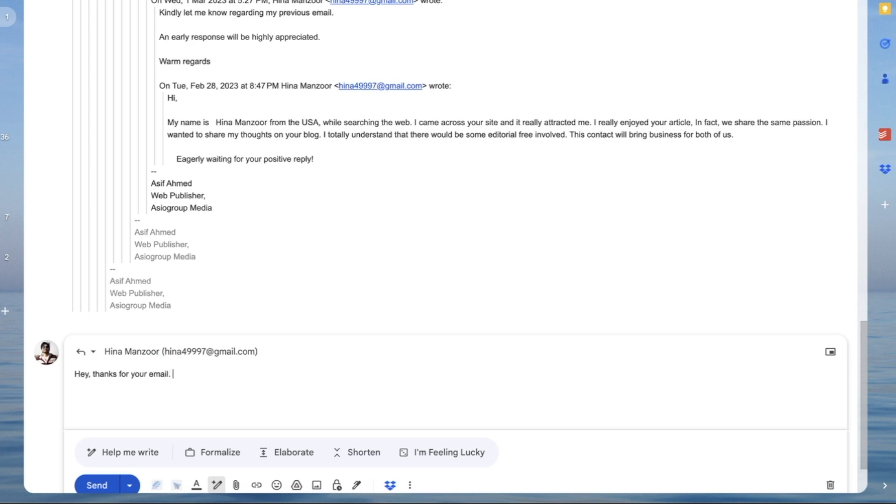
text(I didn't actually get)
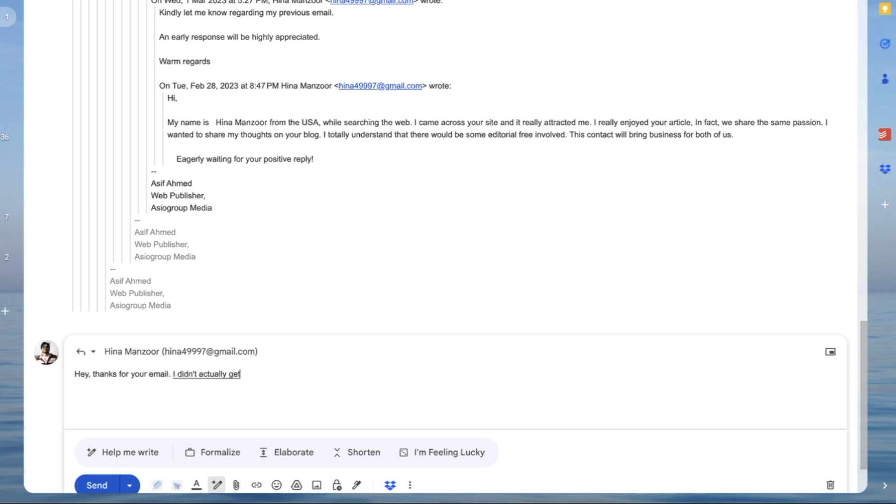
text(time to look at your)
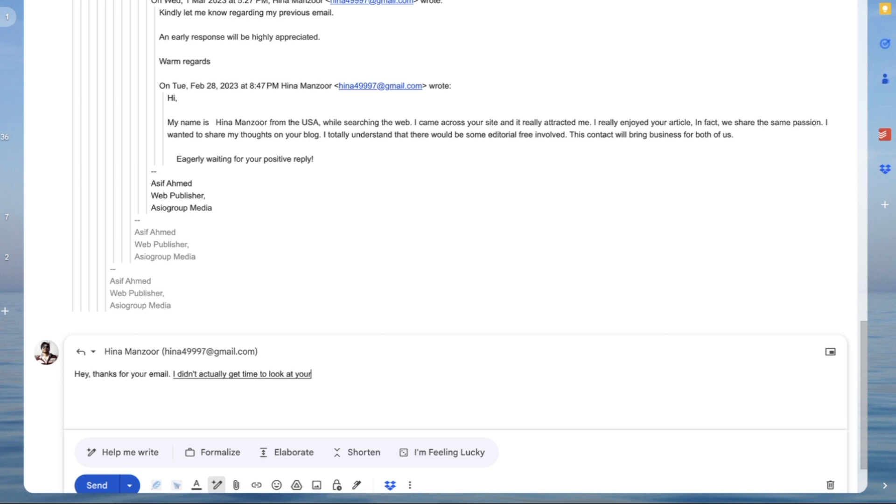
text(proposal..)
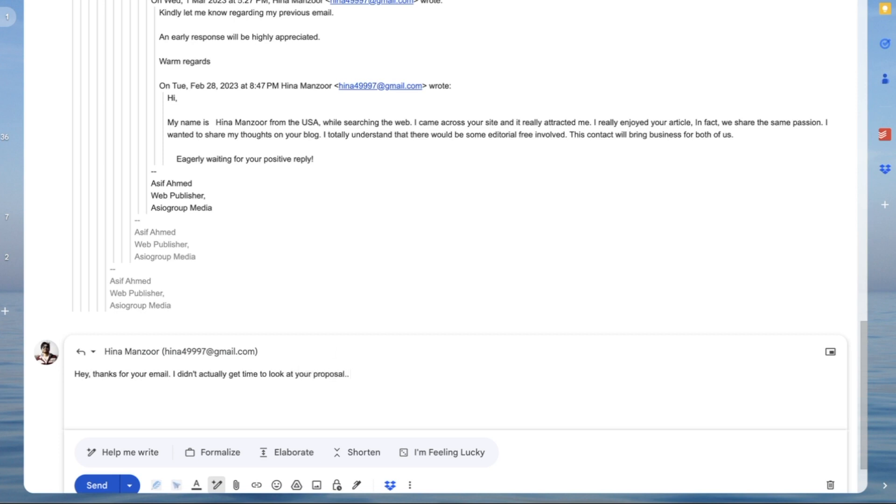
text(Give me two days time)
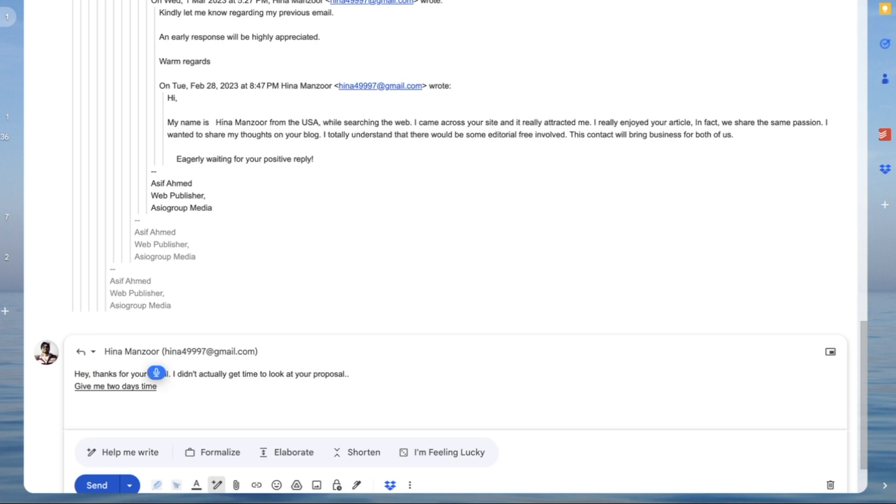
text(to review it and I will get back to you)
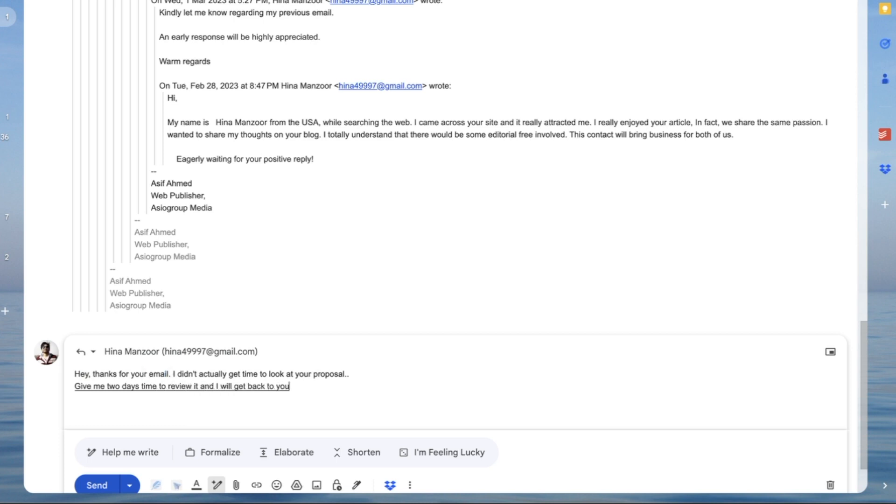
- Dictate the alternative of talking next Monday post lunch, ask if it works, and stop dictation
text(Or maybe)
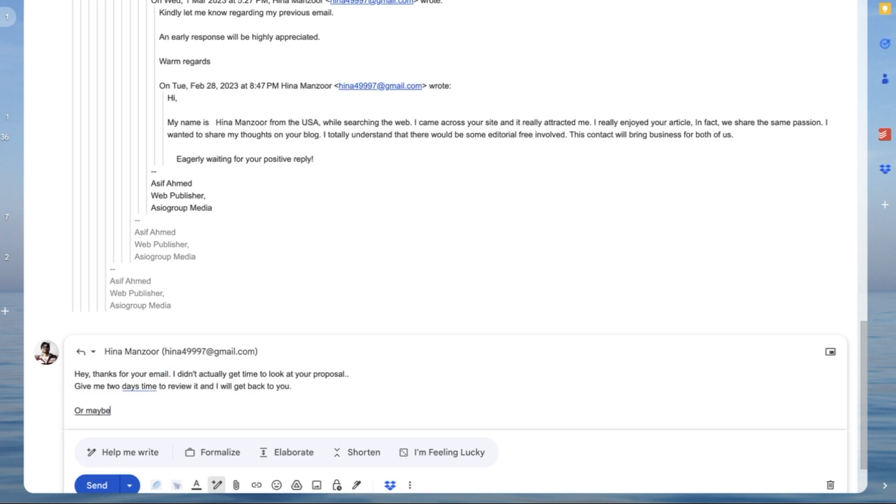
text(let's talk next Monday)
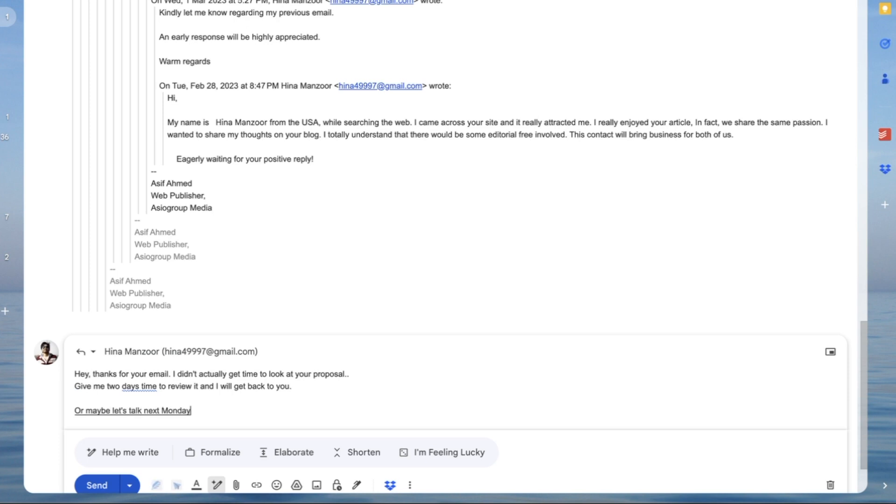
text(post lunch)
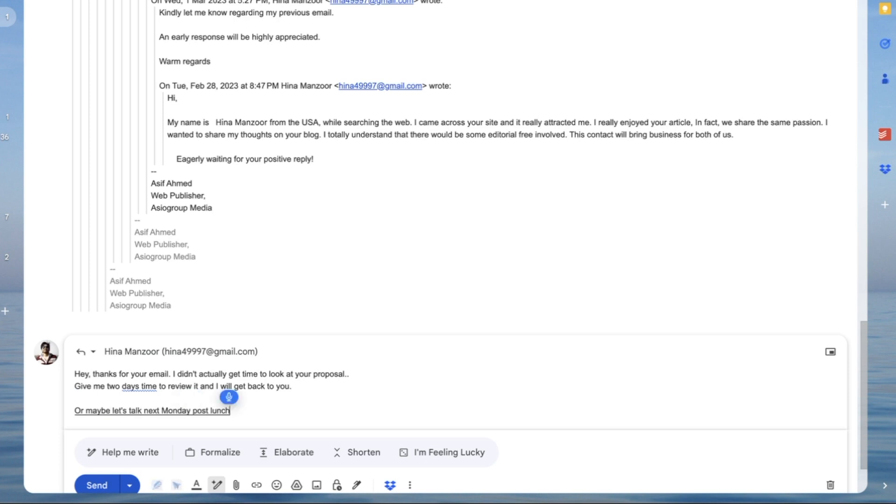
text(any time?)
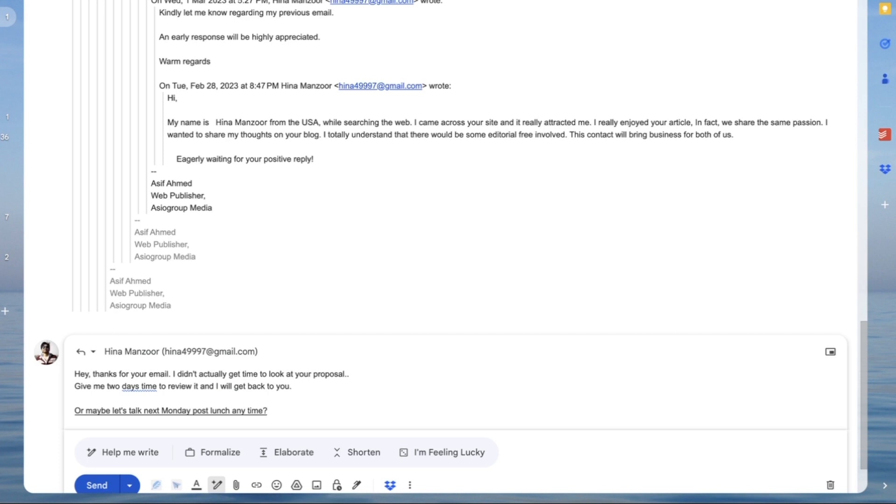
text(that is suitable to you also)
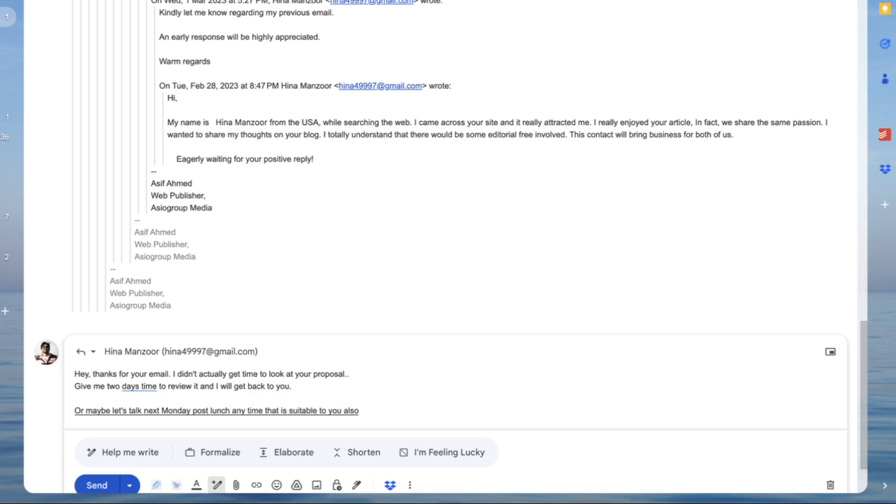
text(Let me know)
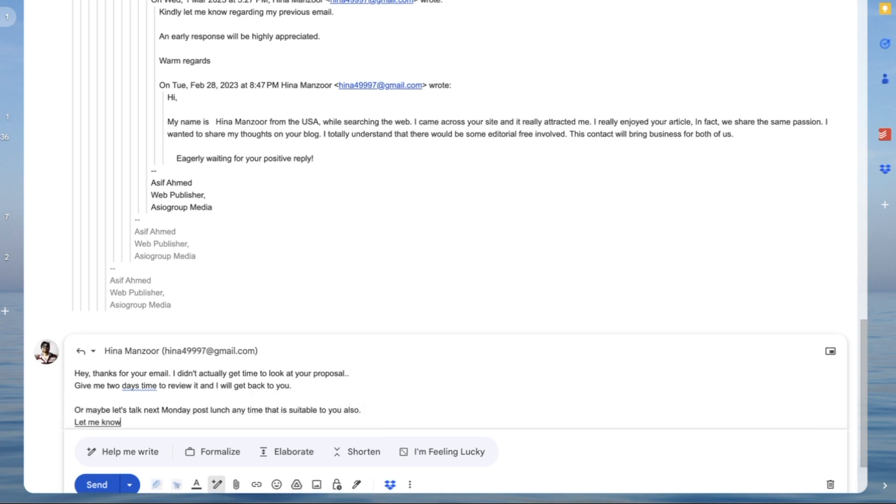
text(if it works for you)
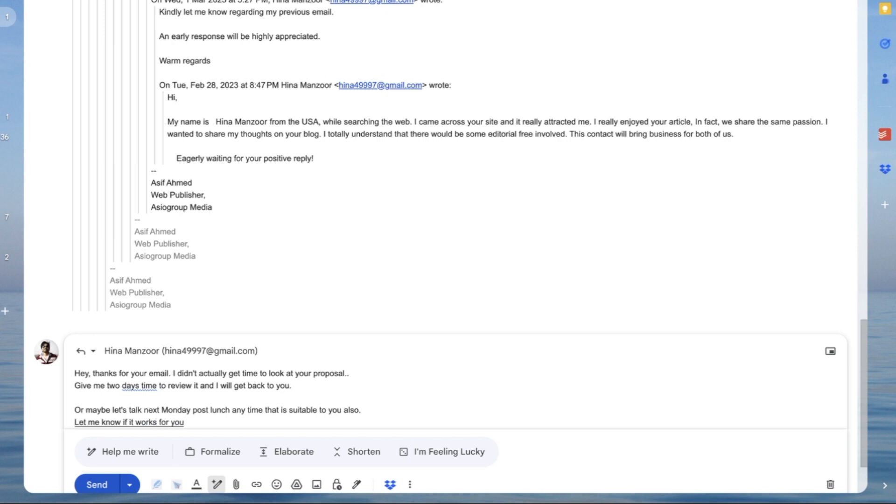
click(139, 385)
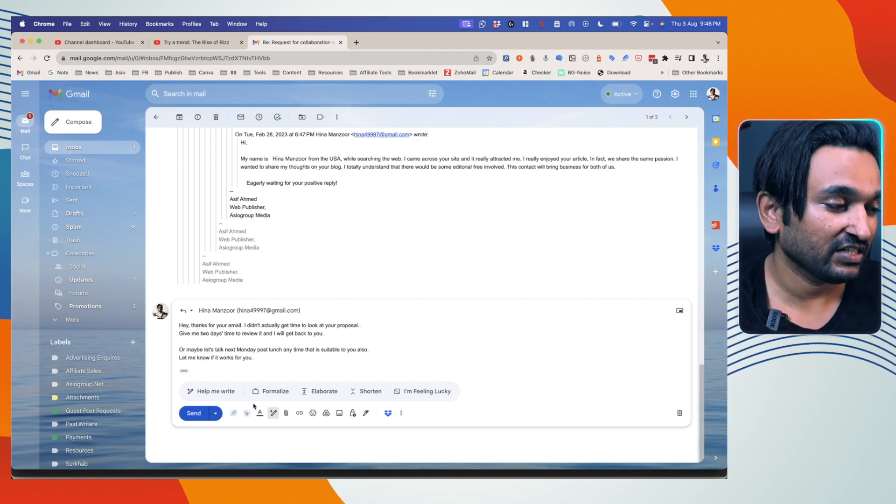
- Open a new blank Chrome tab
click(455, 42)
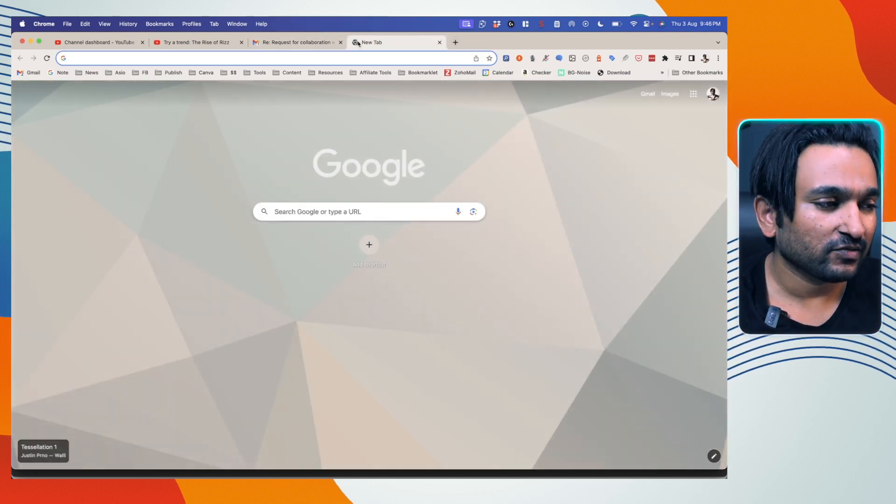
mouse_move(394, 42)
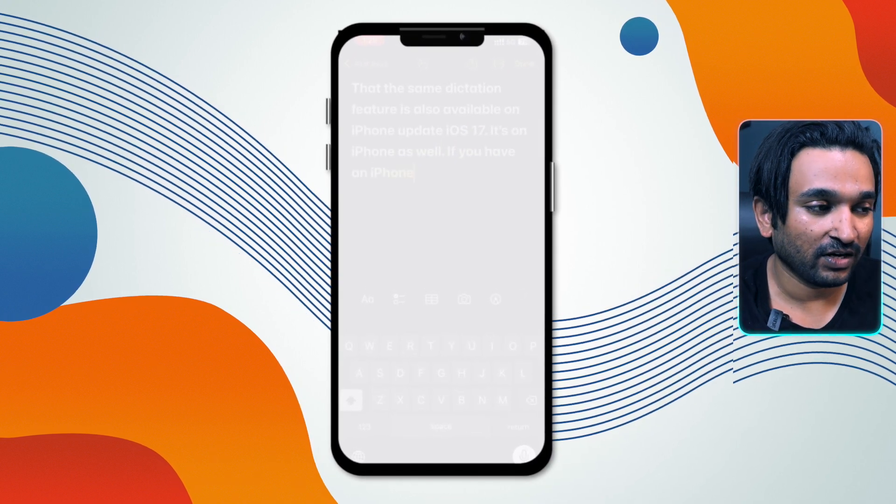
- Dictate into the iPhone note that the same dictation feature comes with iOS 17
text(or computer use feature.)
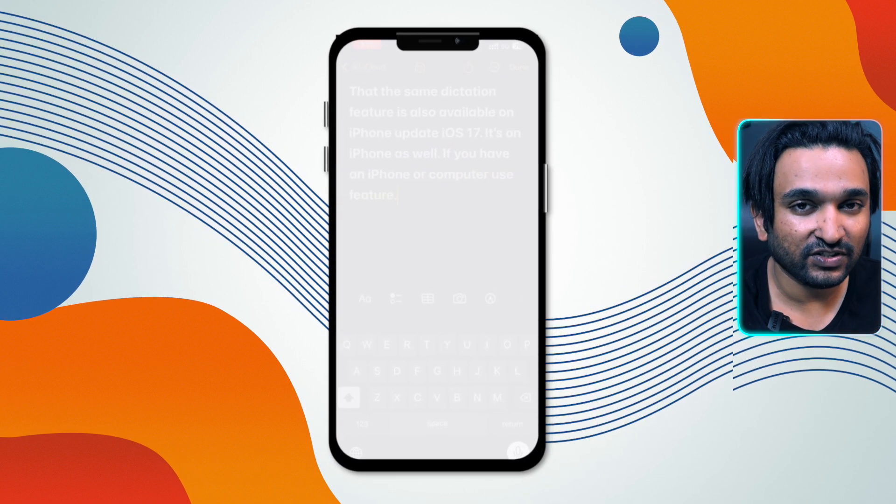